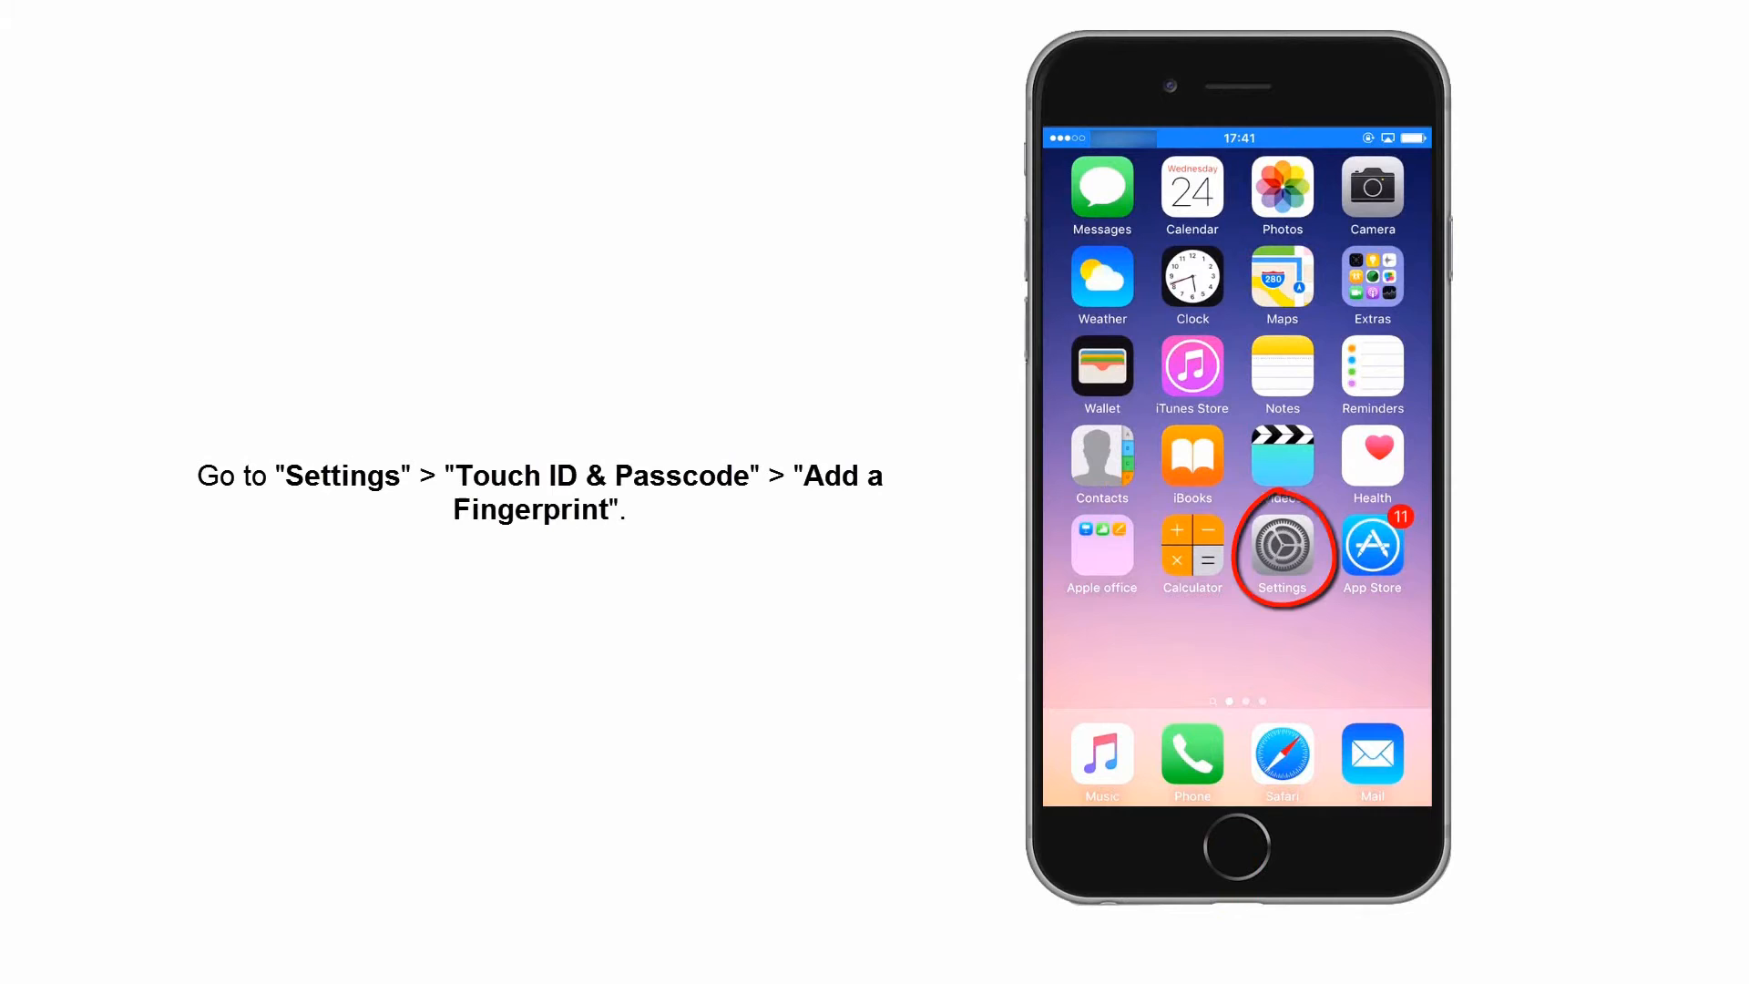
Start adding another fingerprint from Settings > Touch ID & Passcode
left_click(1282, 547)
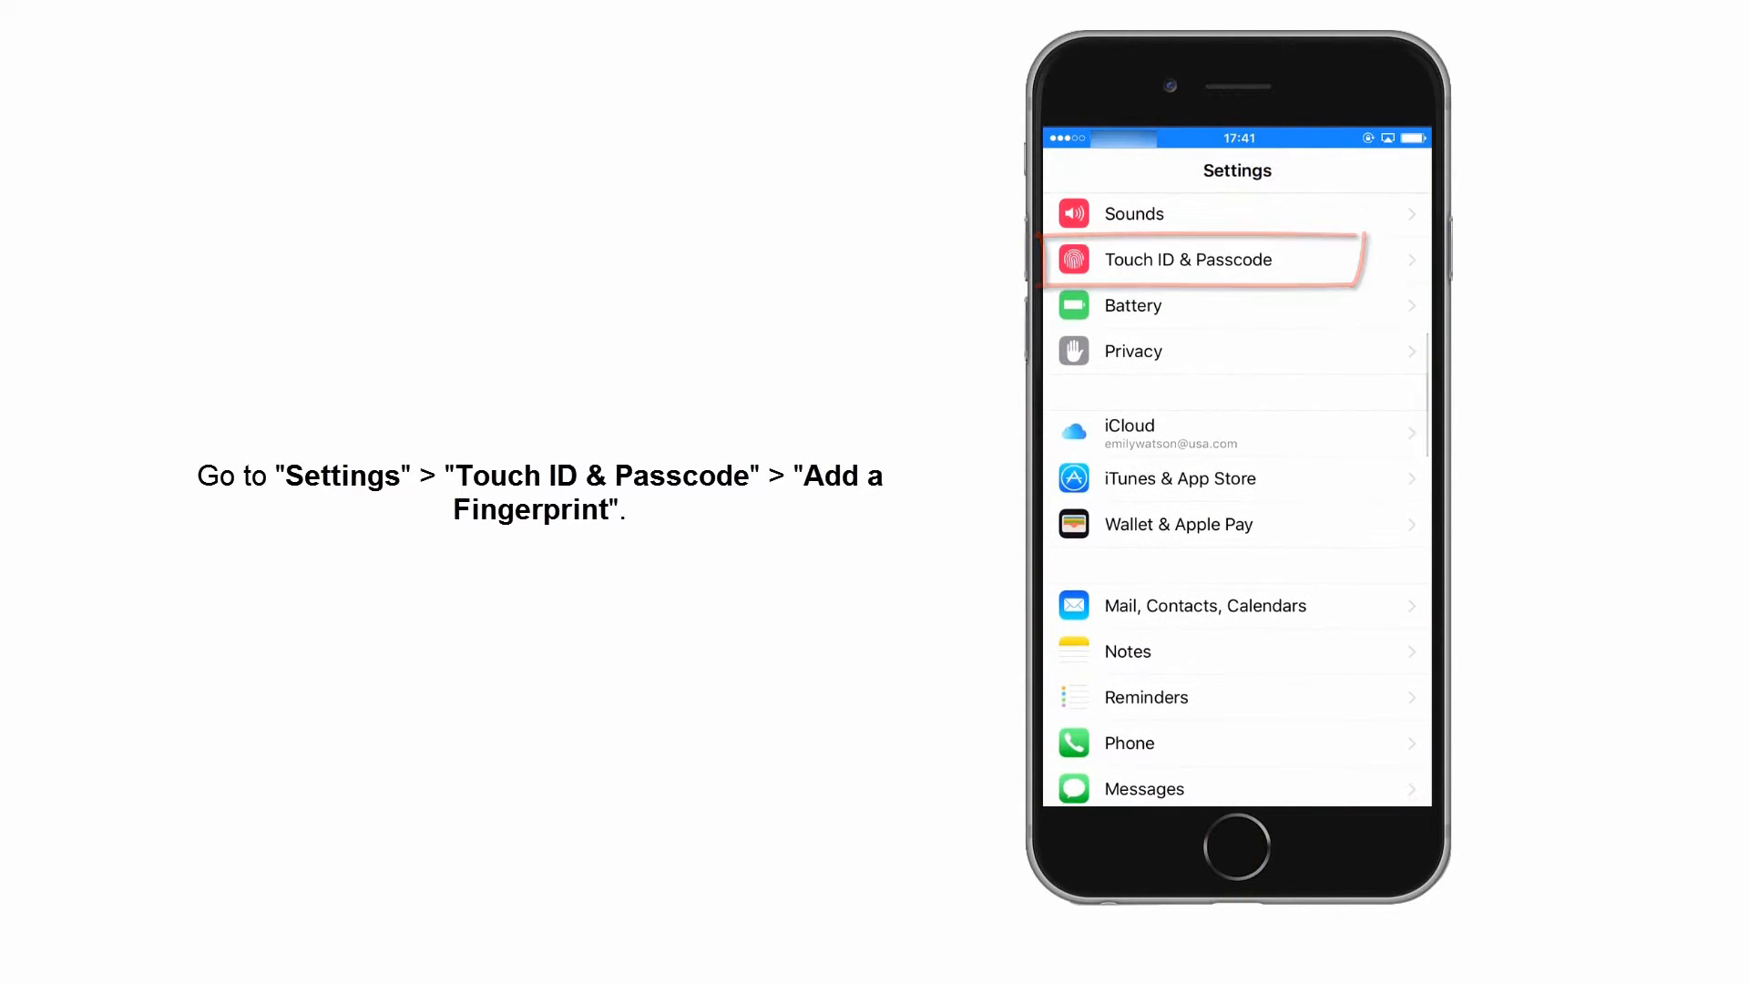
left_click(1188, 258)
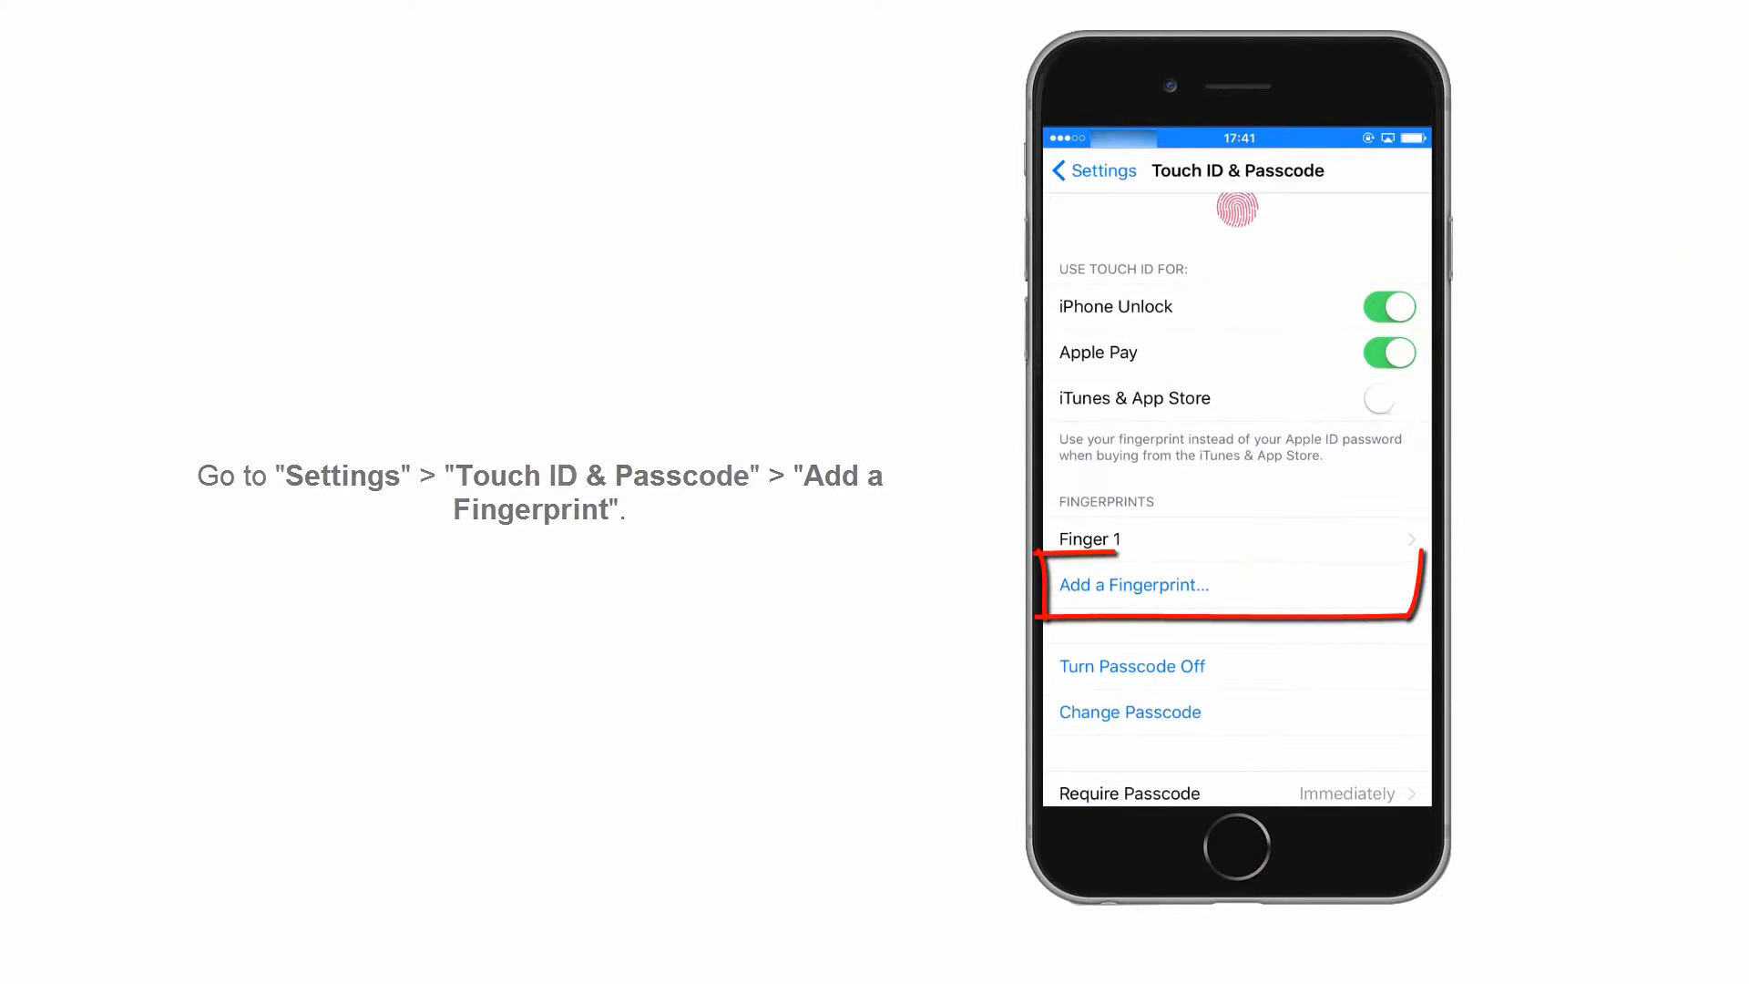
left_click(1133, 584)
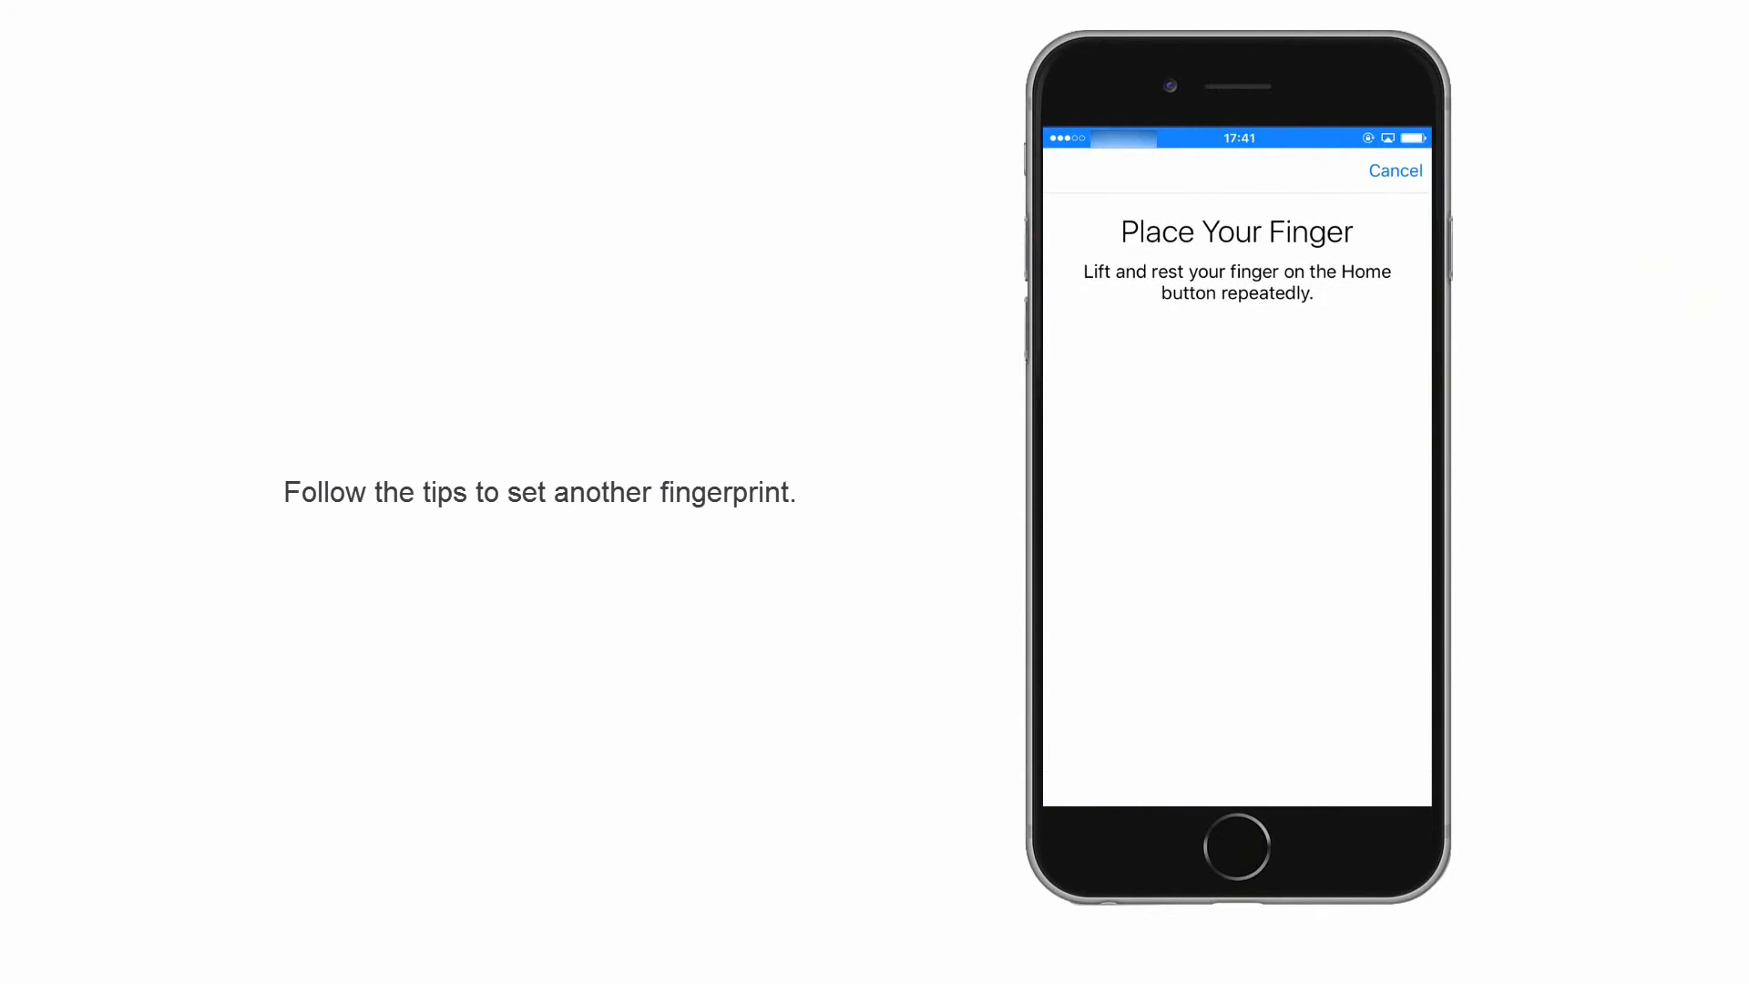
Scan the new fingerprint and its edges on the Home button until Touch ID reports Complete
left_click(1231, 847)
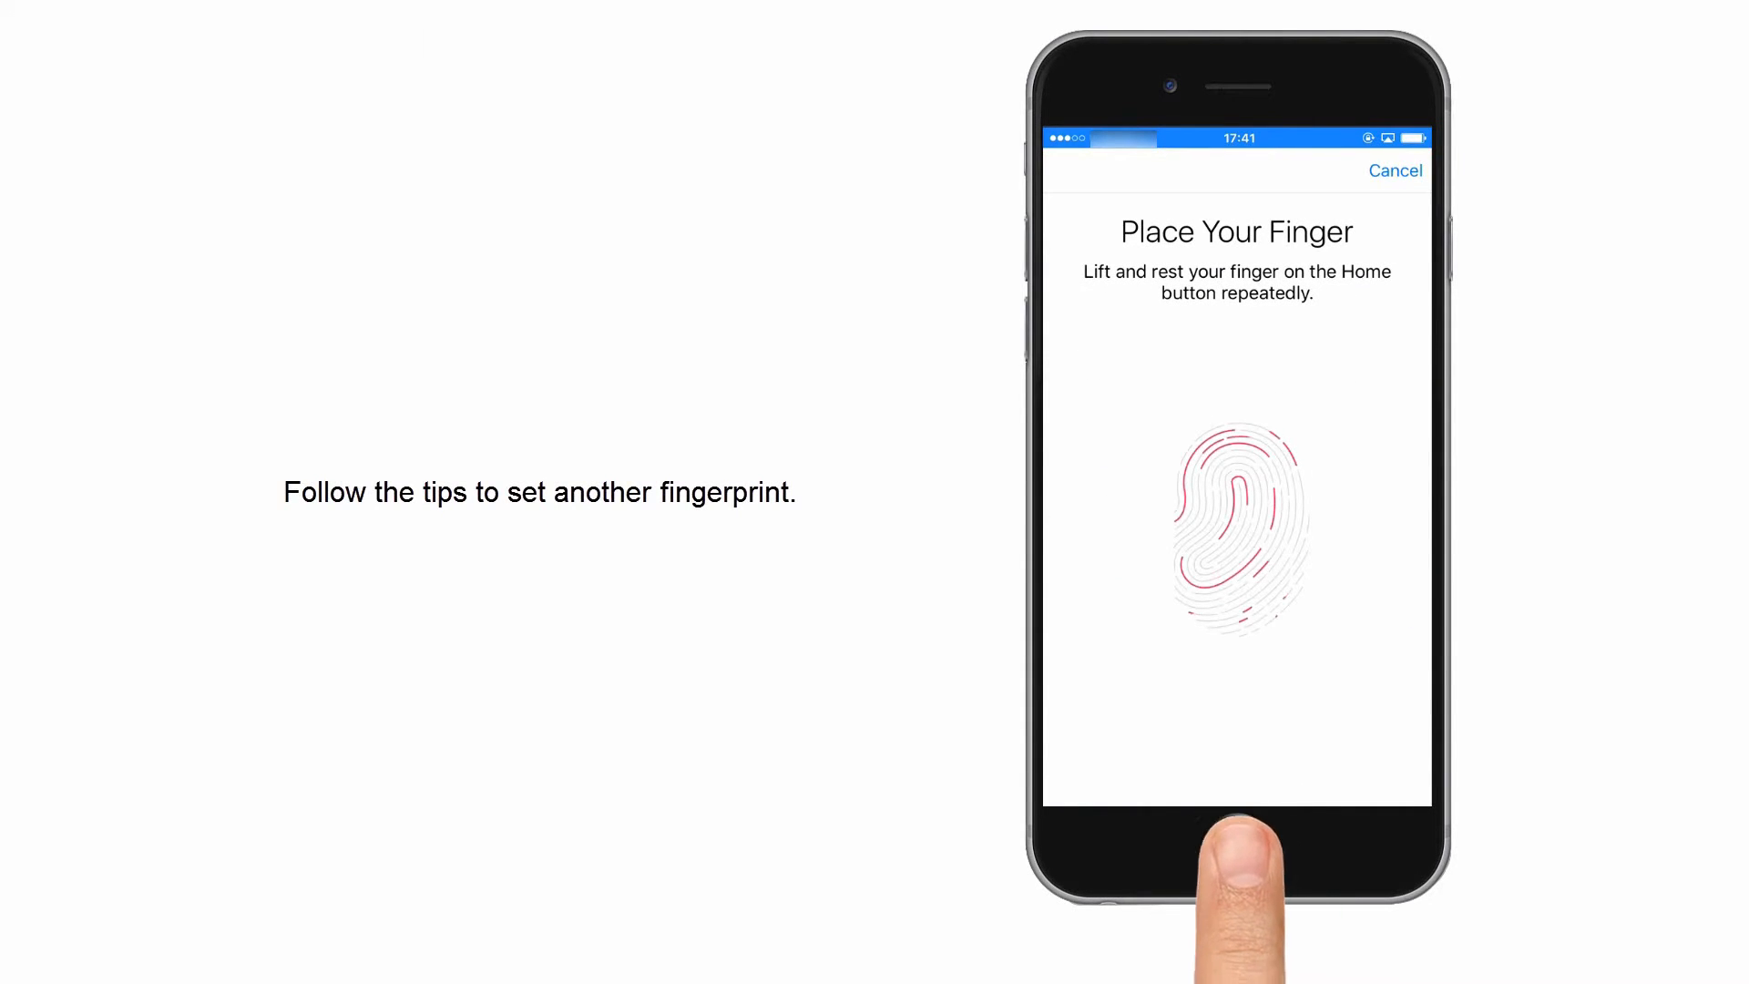
left_click(1232, 849)
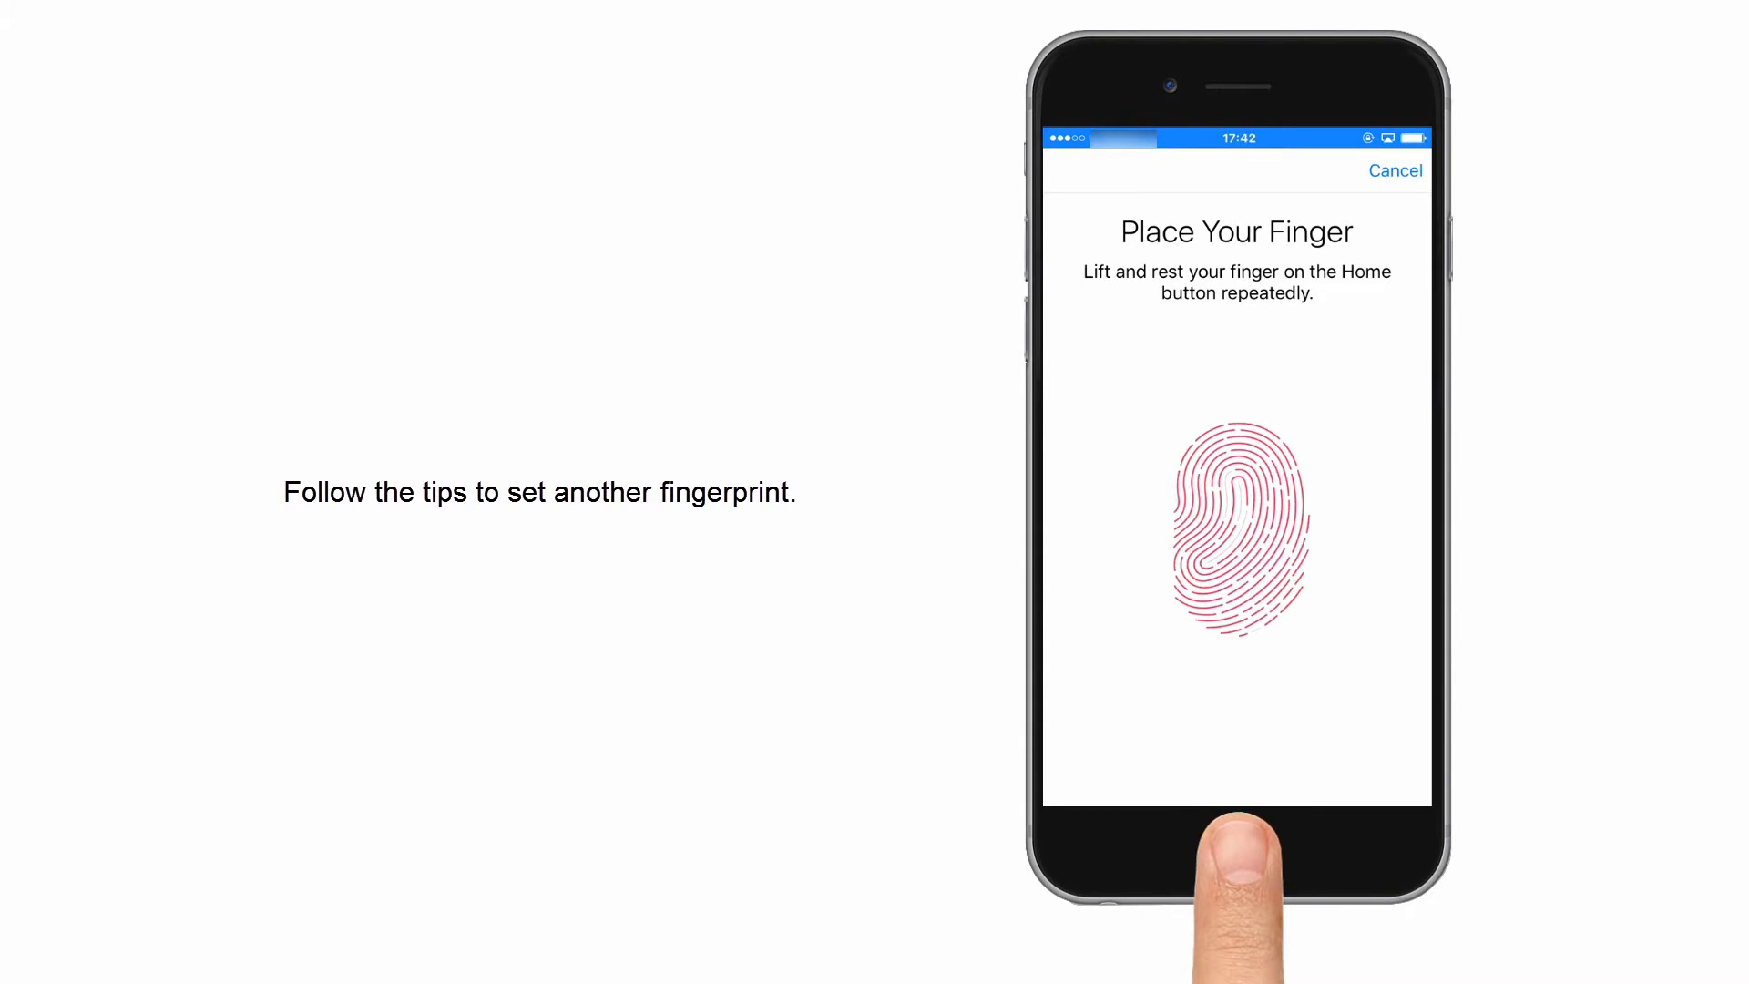
left_click(1235, 857)
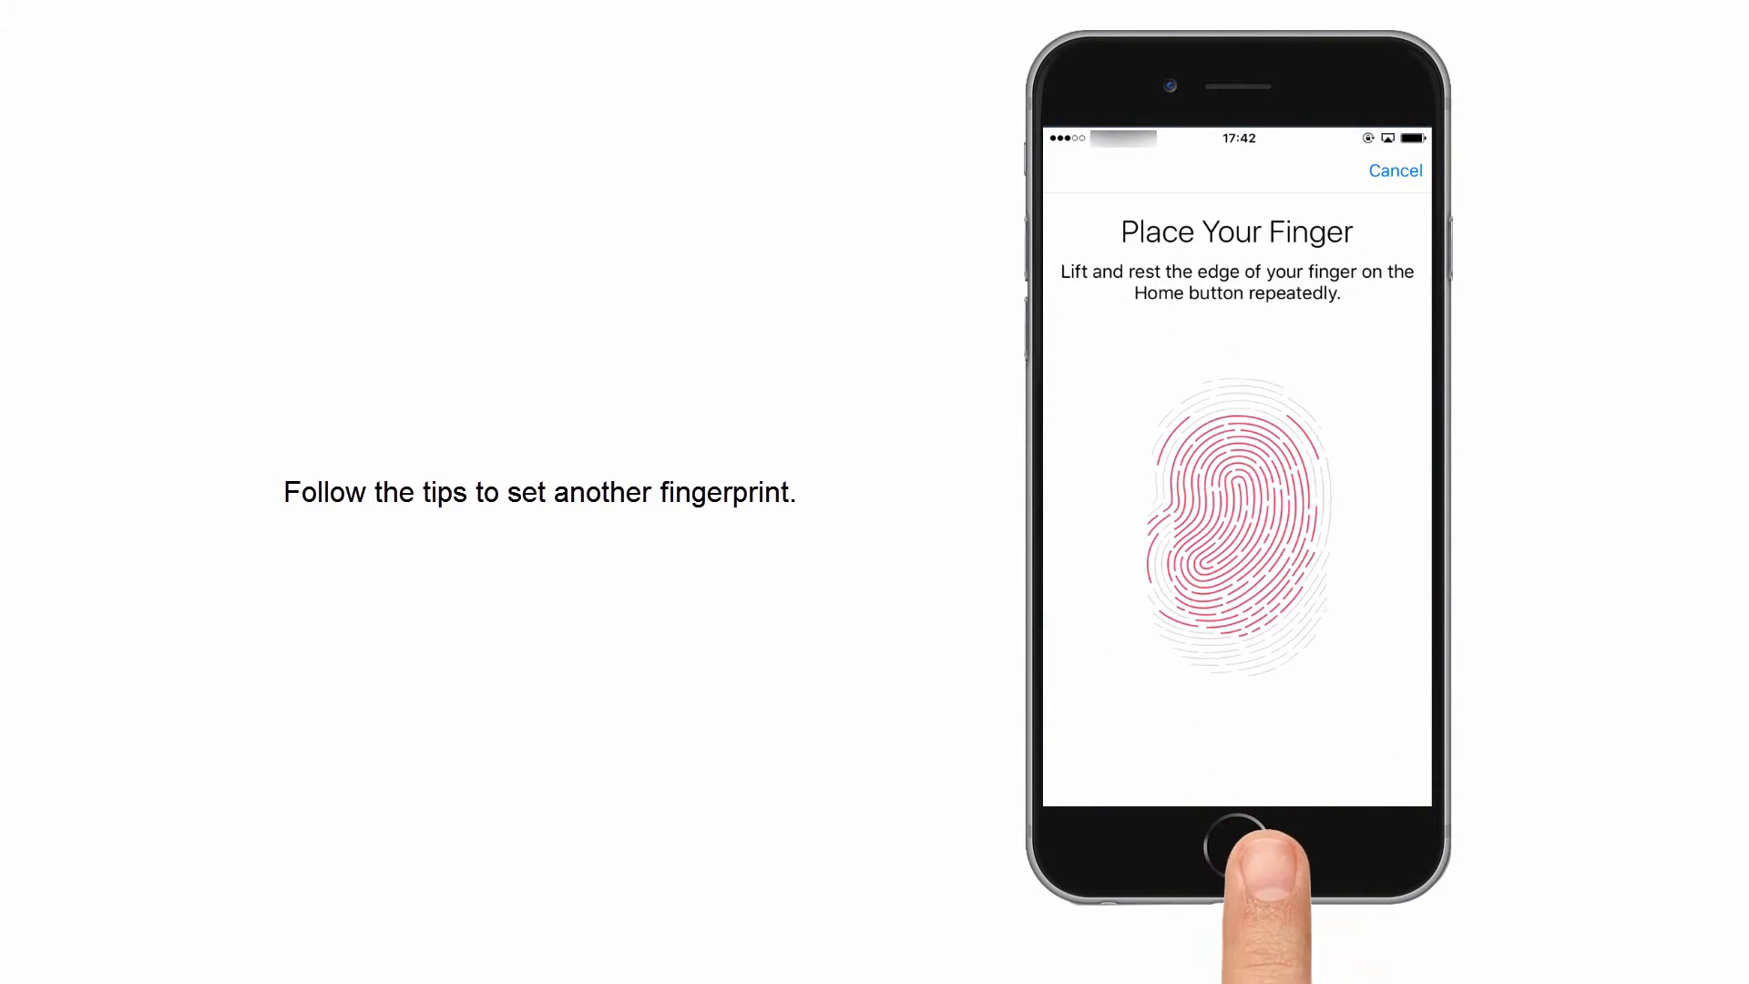
left_click(1231, 837)
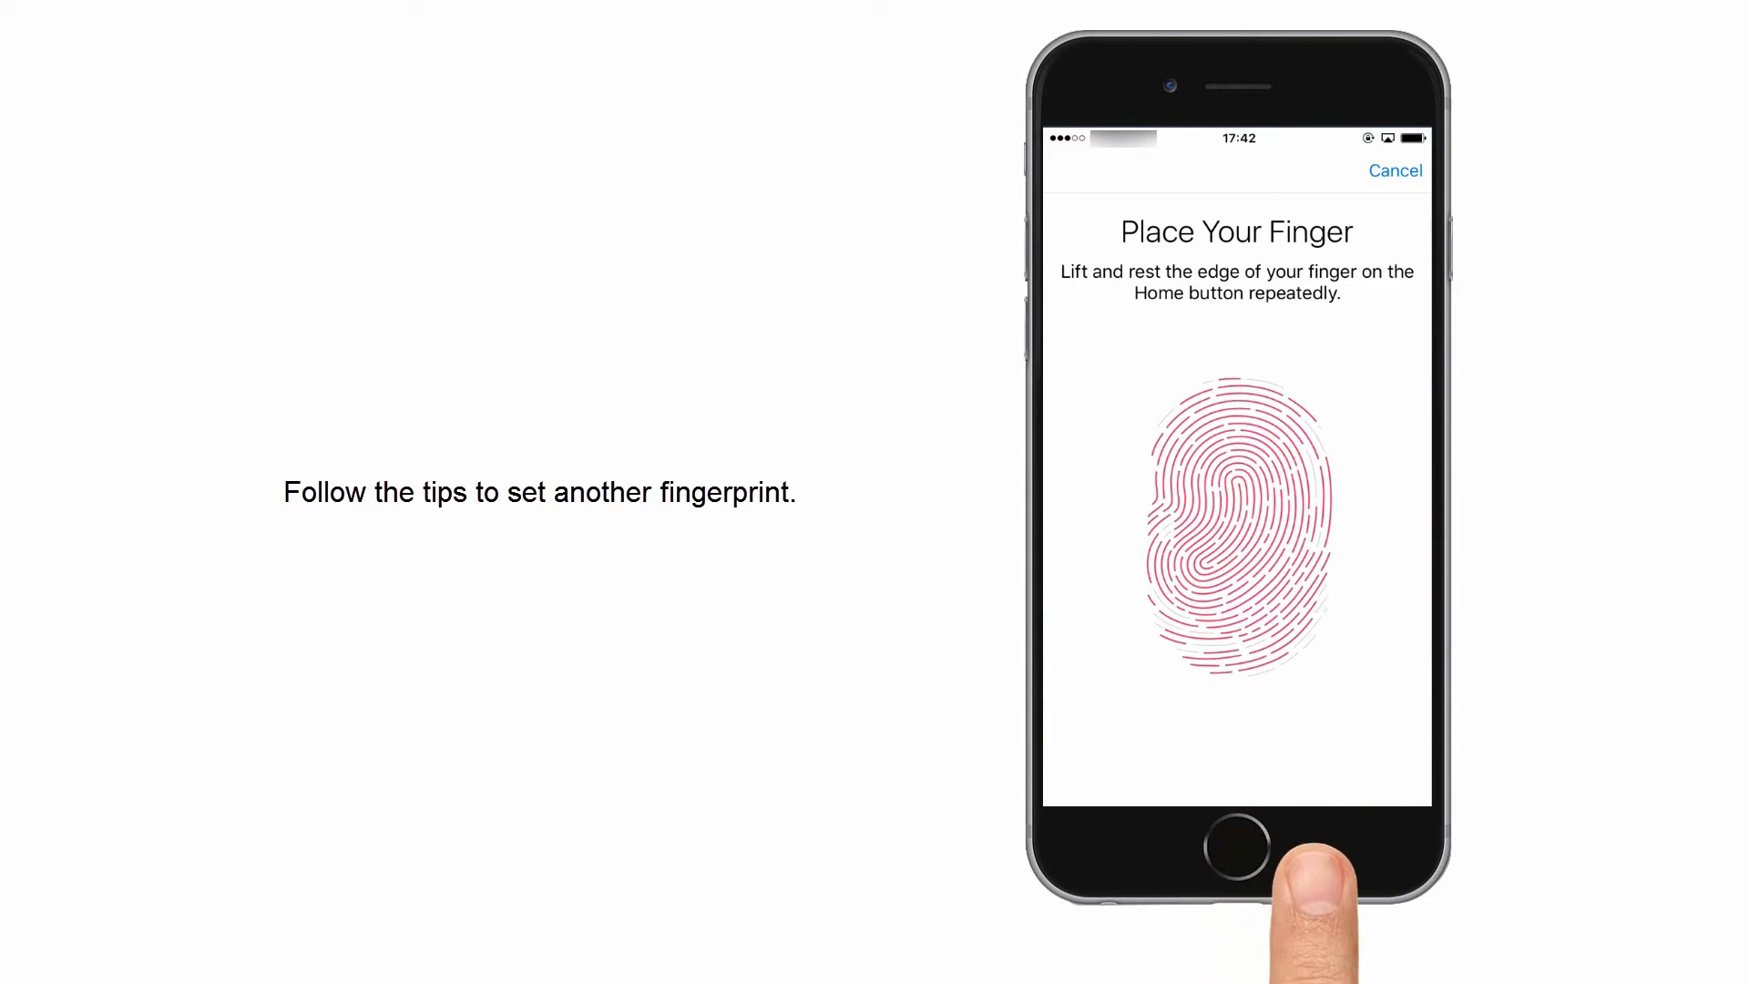
left_click(1232, 846)
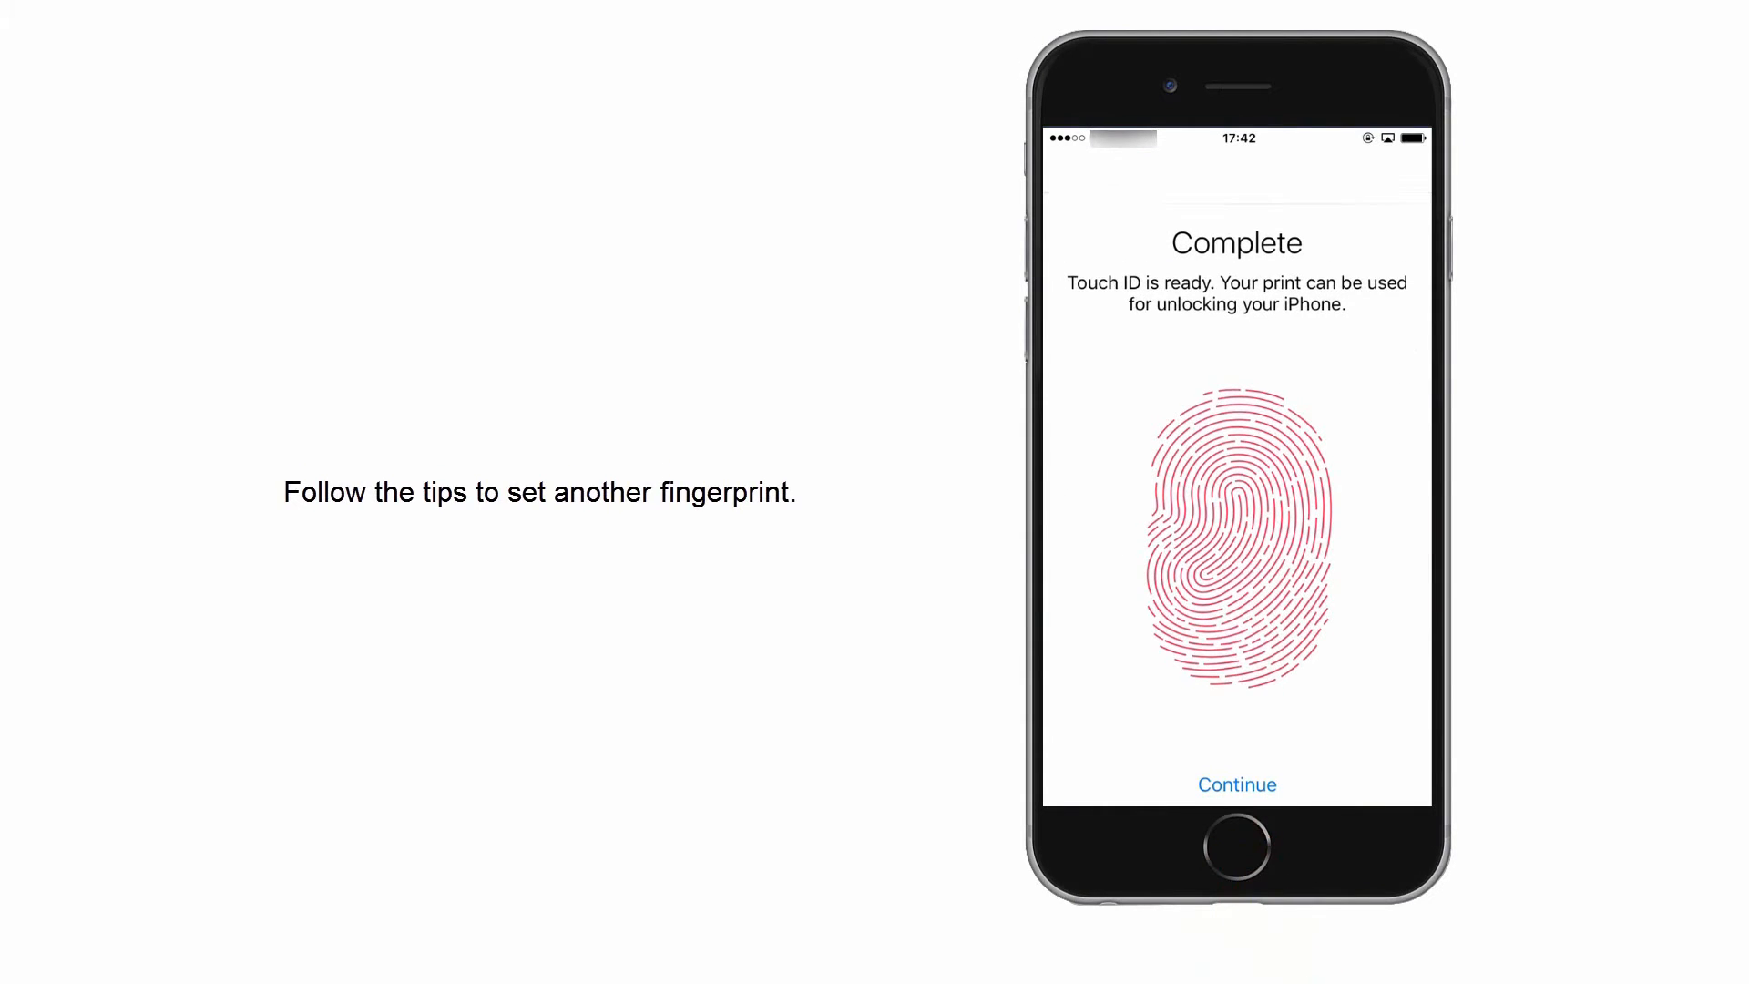
Finish the fingerprint setup with Continue and return to the home screen
left_click(1237, 784)
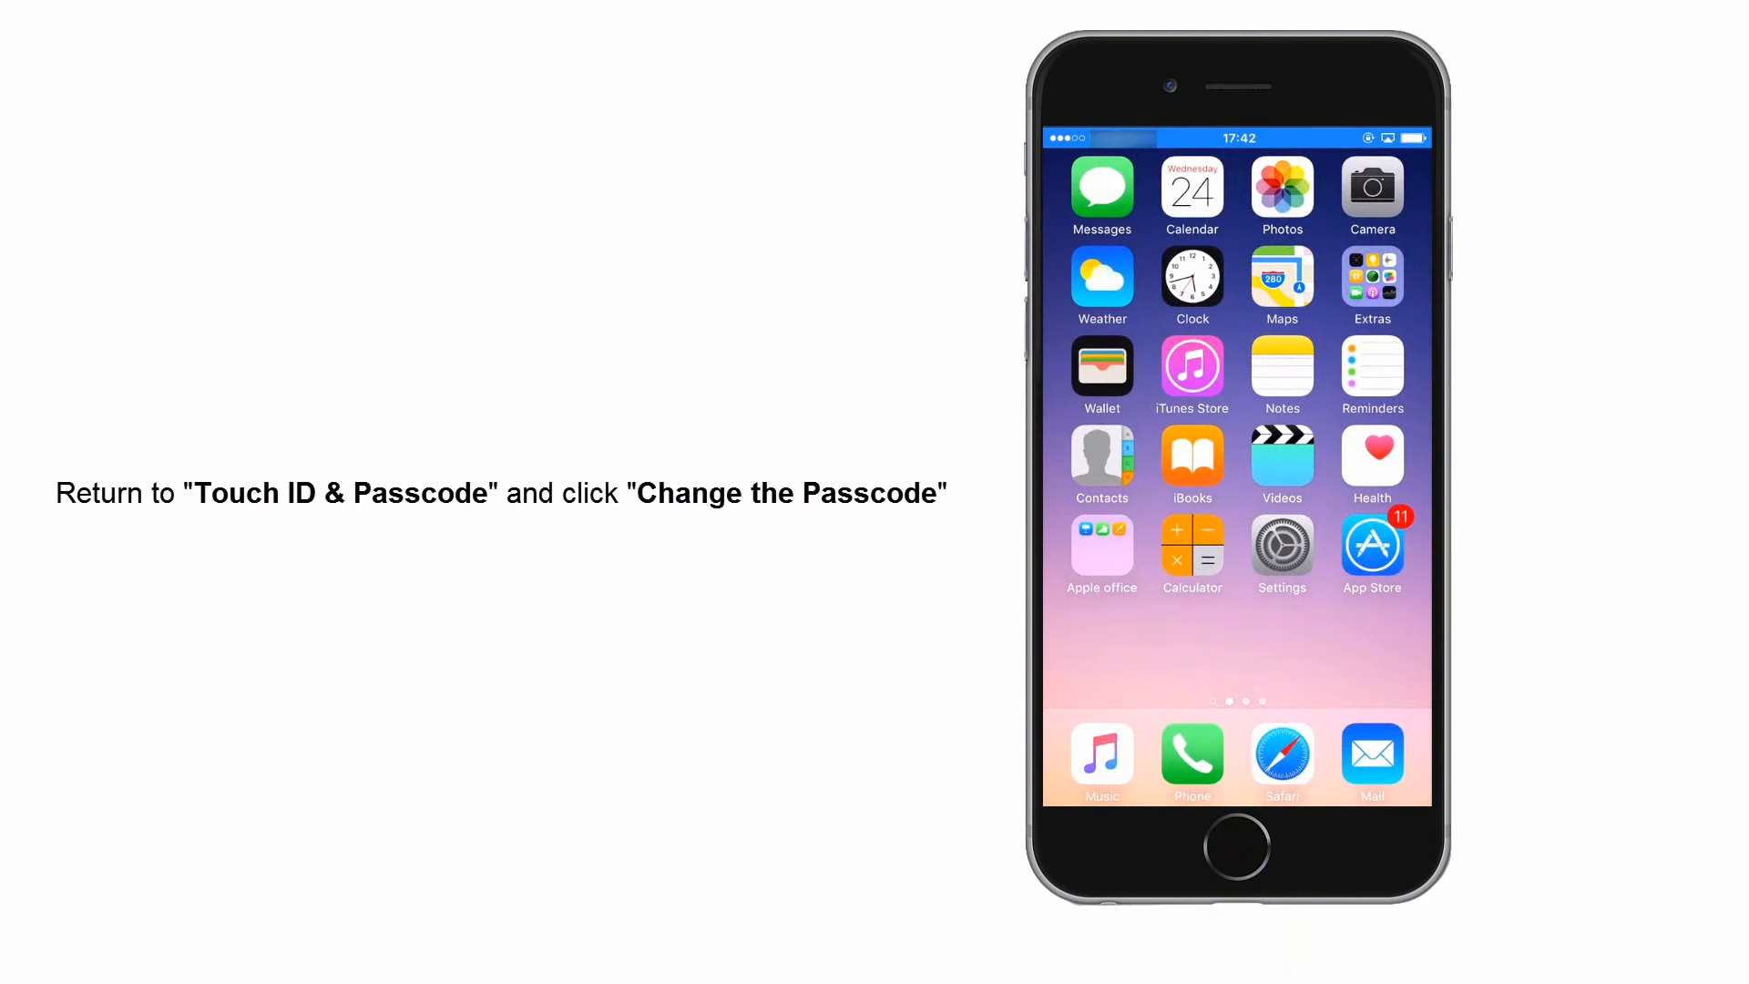
Return to Touch ID & Passcode in Settings to begin changing the passcode
left_click(1282, 554)
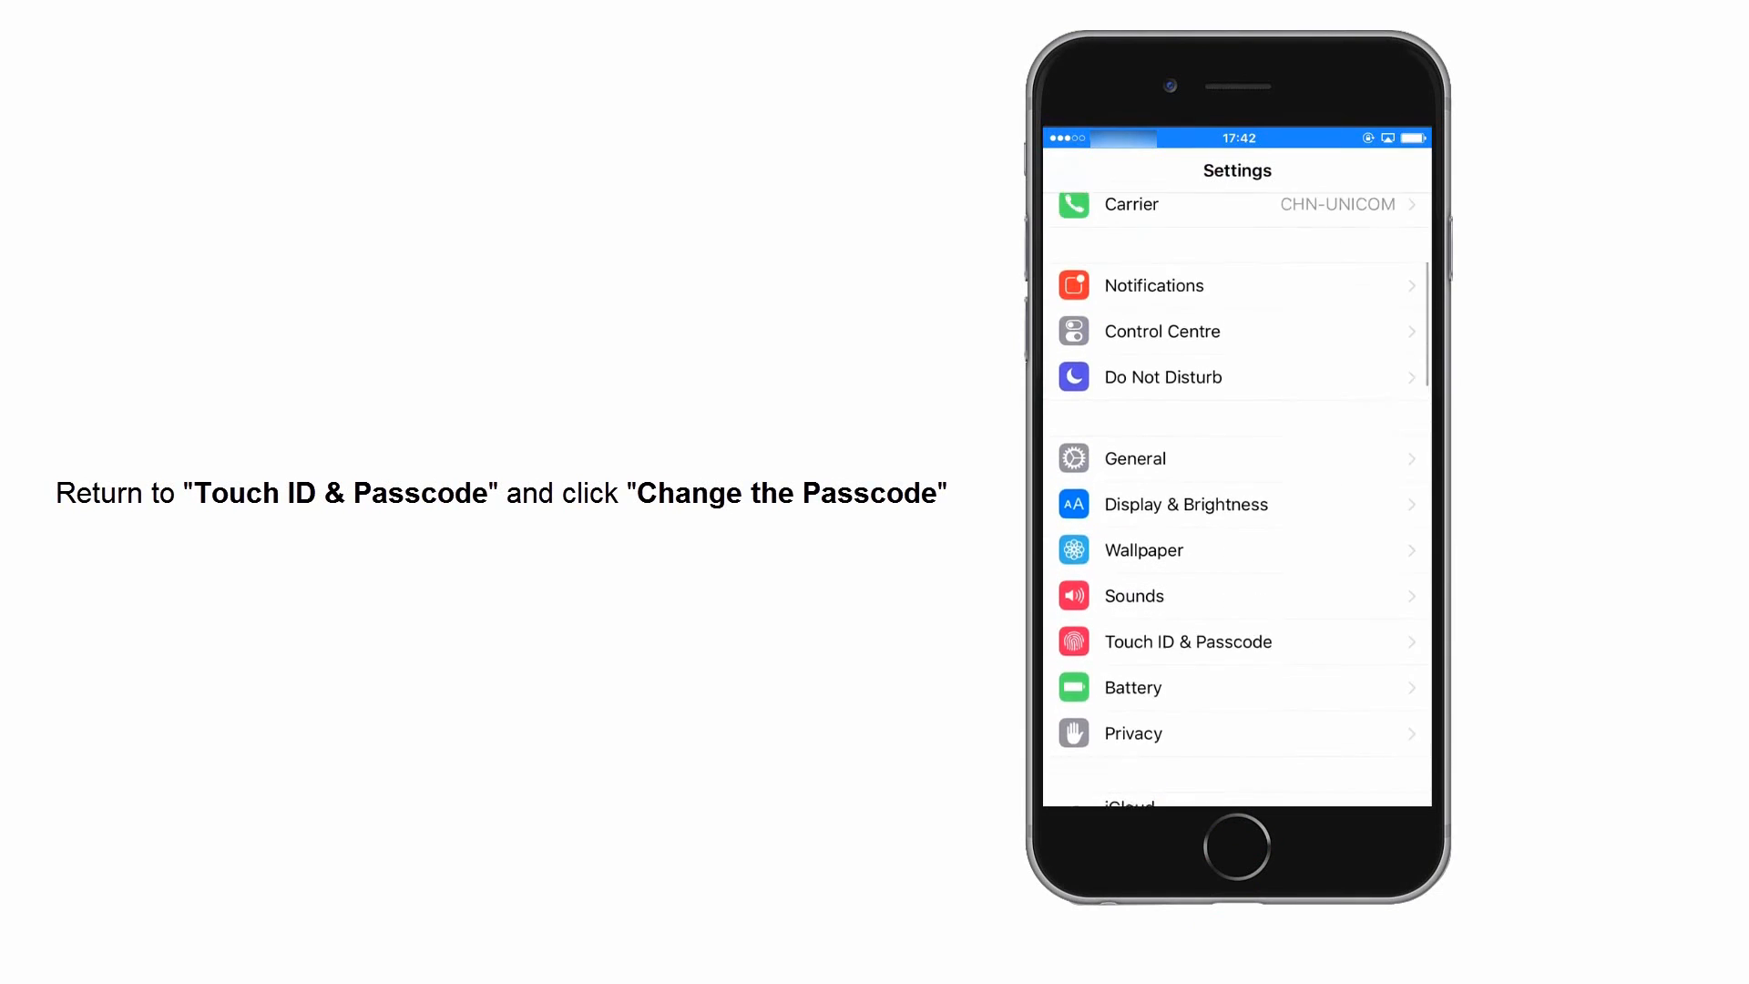
left_click(1188, 641)
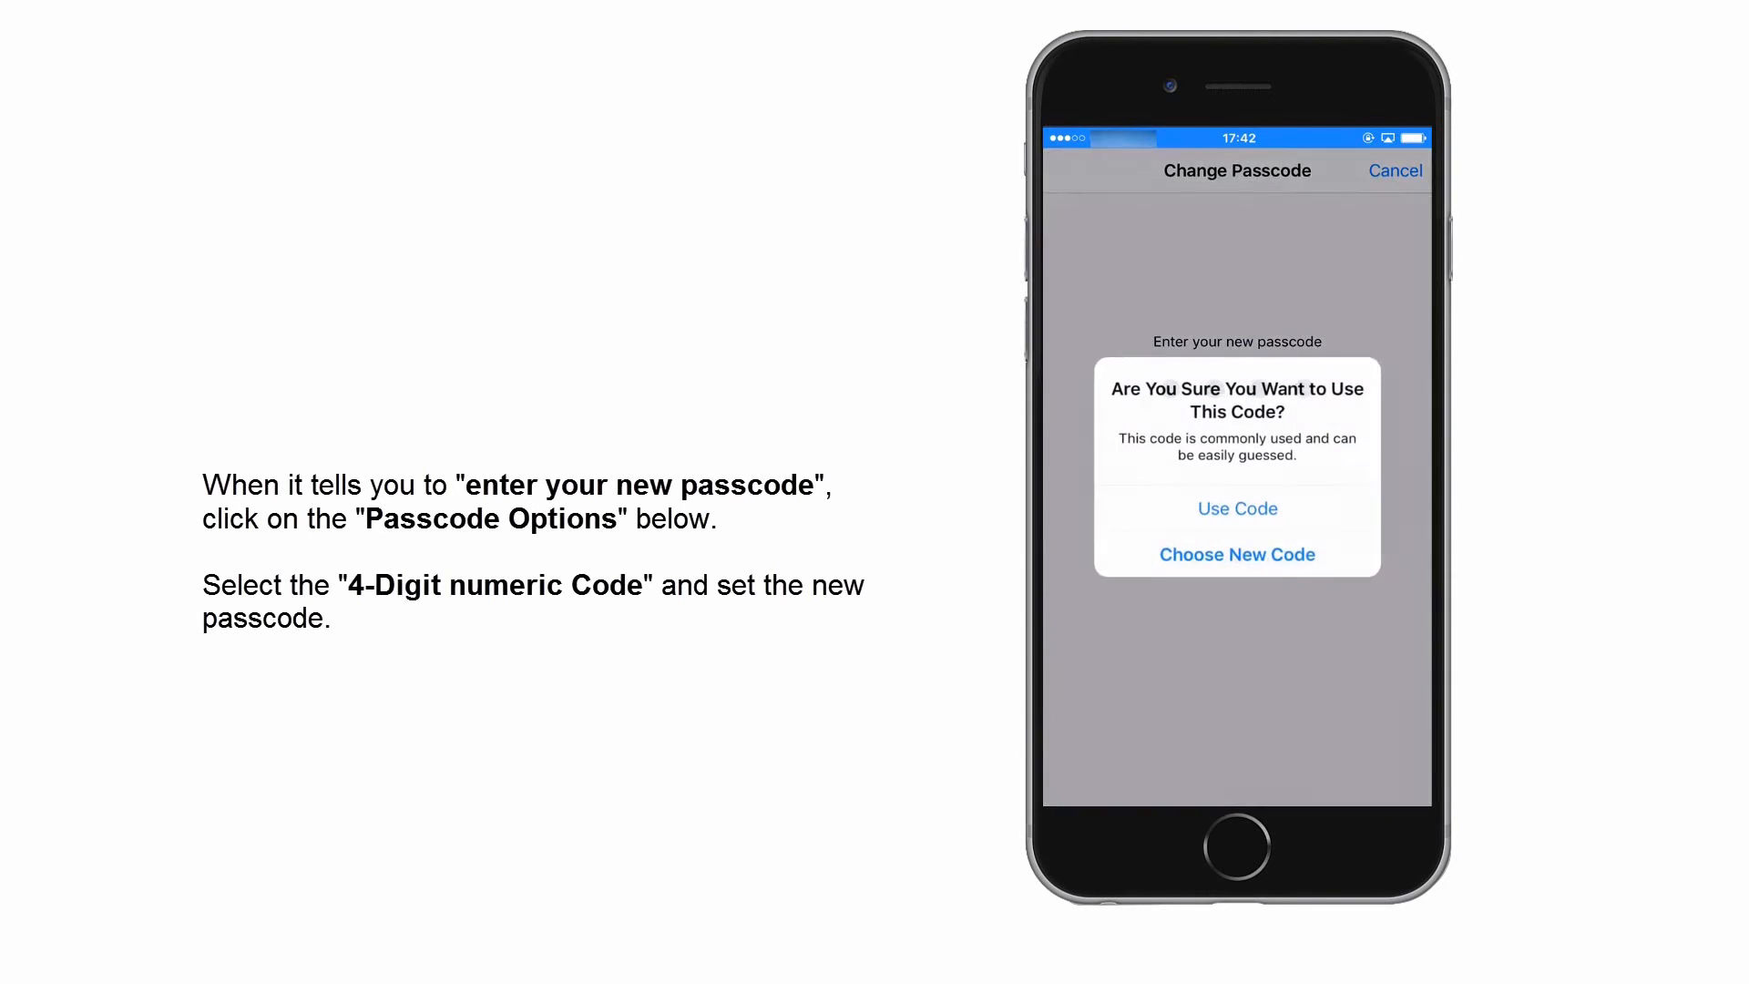
Keep the commonly used 4-digit code anyway and verify it, landing back on Touch ID & Passcode
left_click(1238, 554)
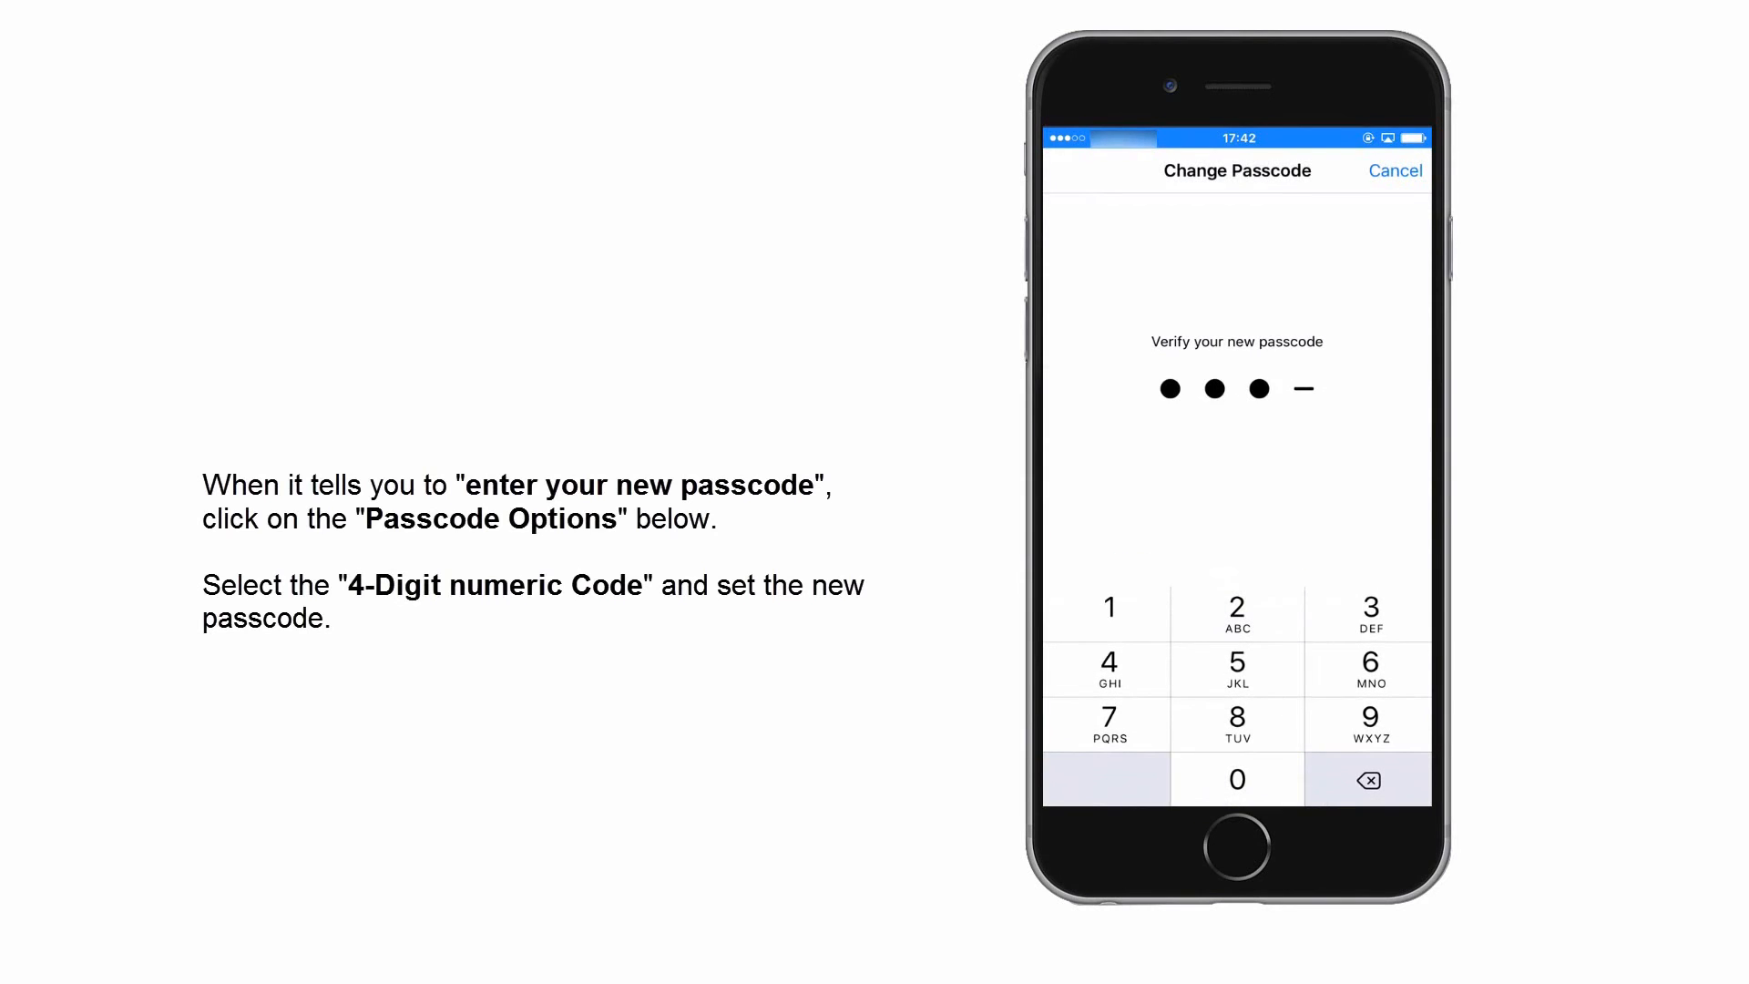
left_click(1395, 172)
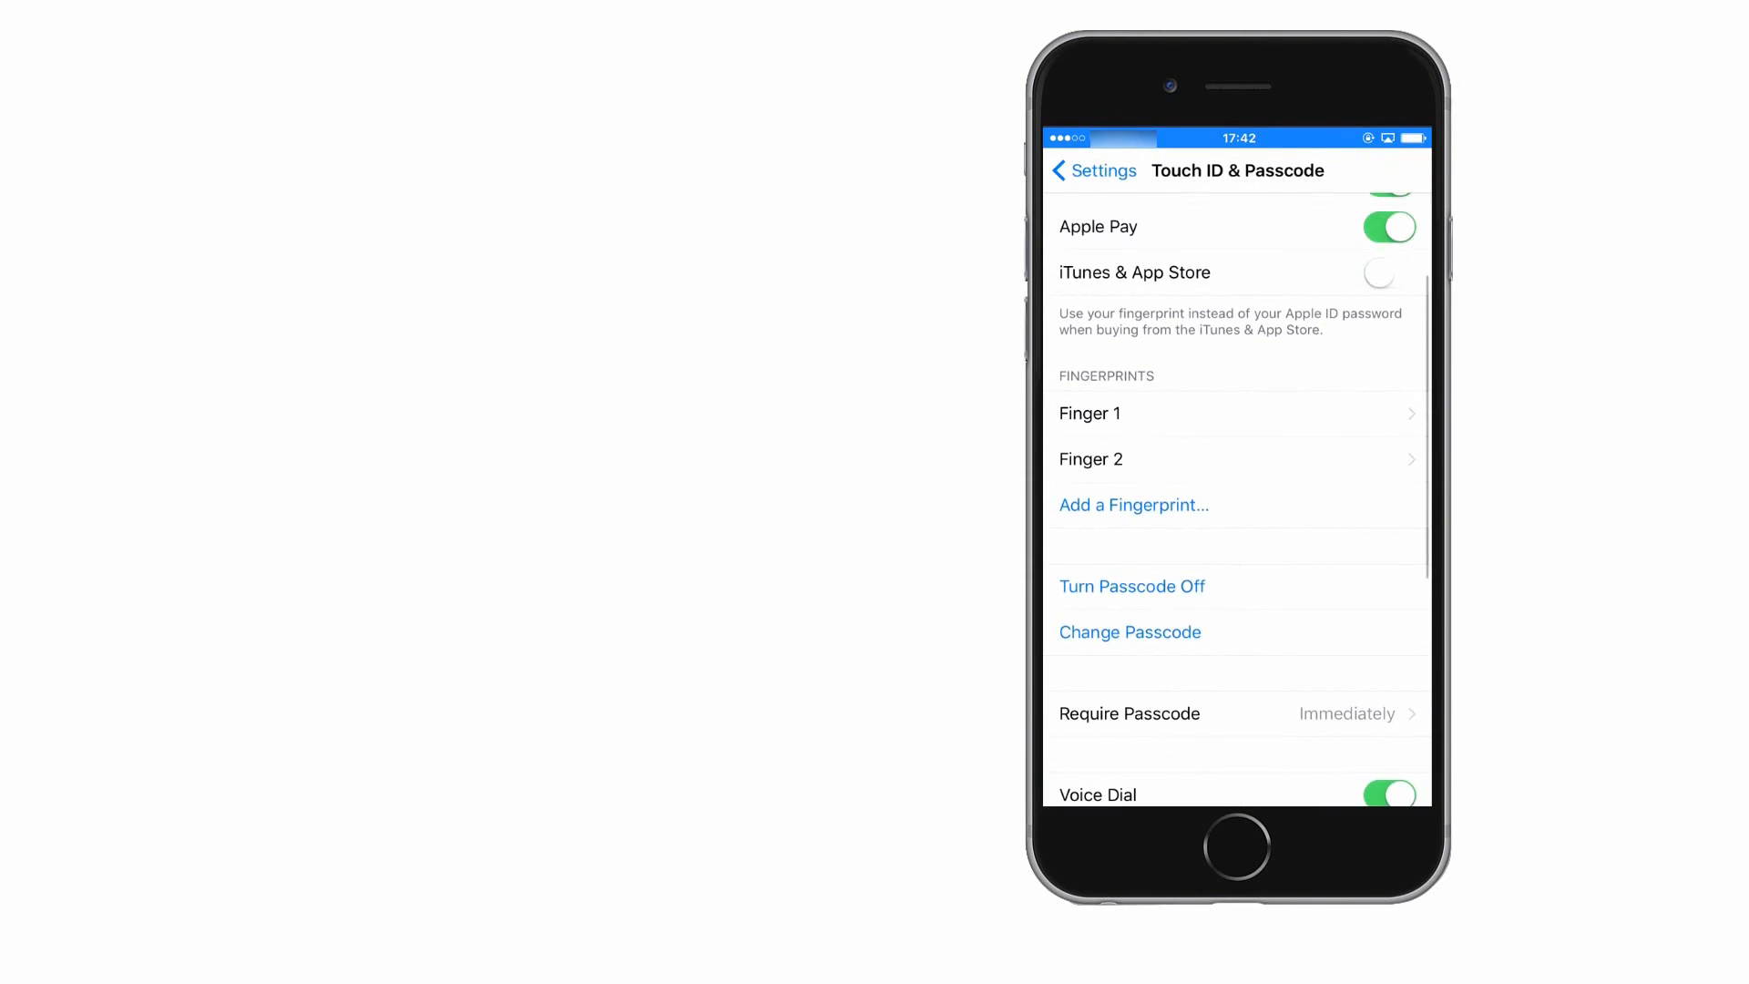